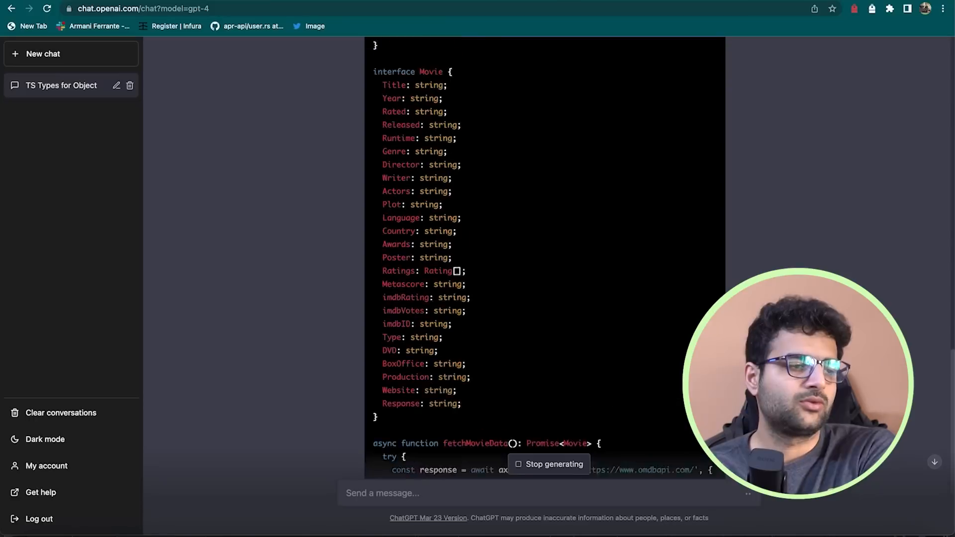
# Review the generated Movie interface and axios OMDB fetch code and copy it.
pyautogui.scroll(-3)
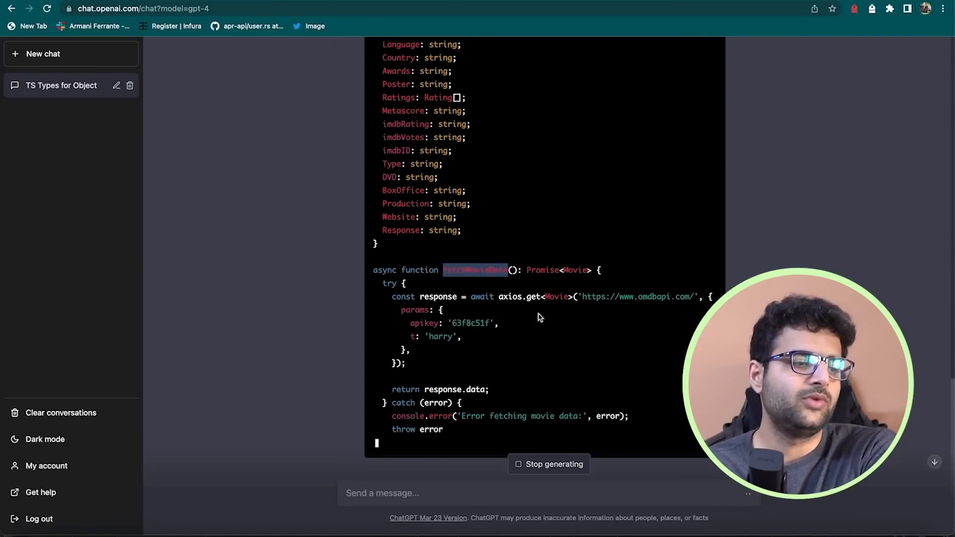
pyautogui.scroll(-3)
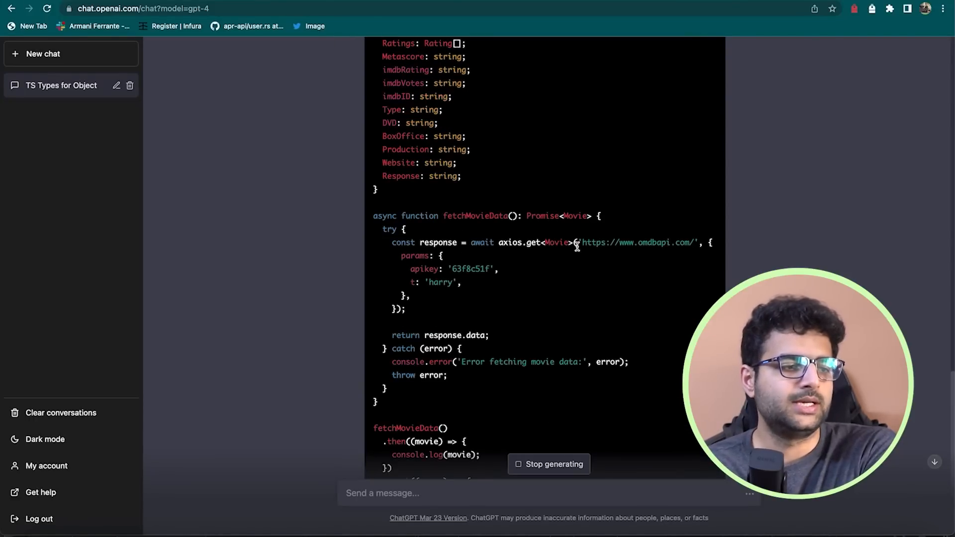
pyautogui.doubleClick(653, 243)
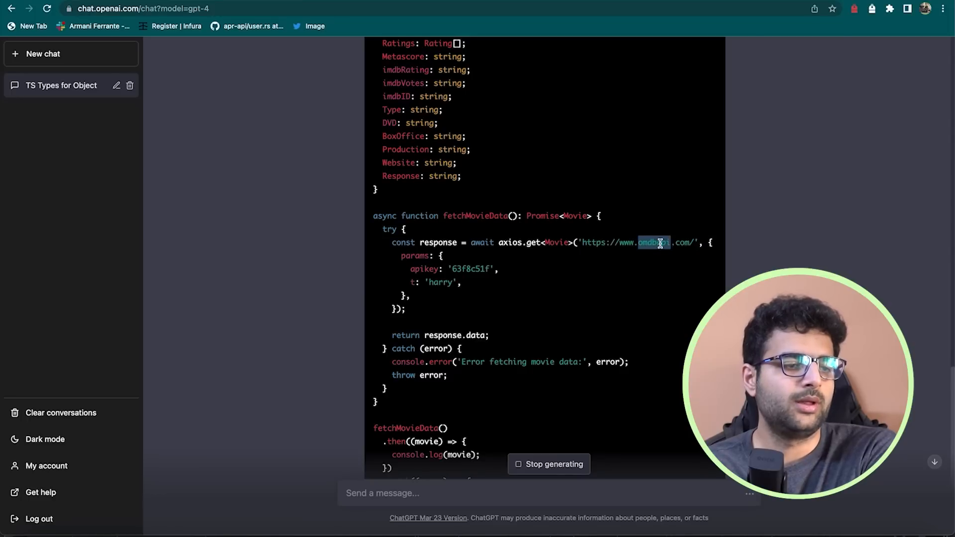
pyautogui.scroll(-3)
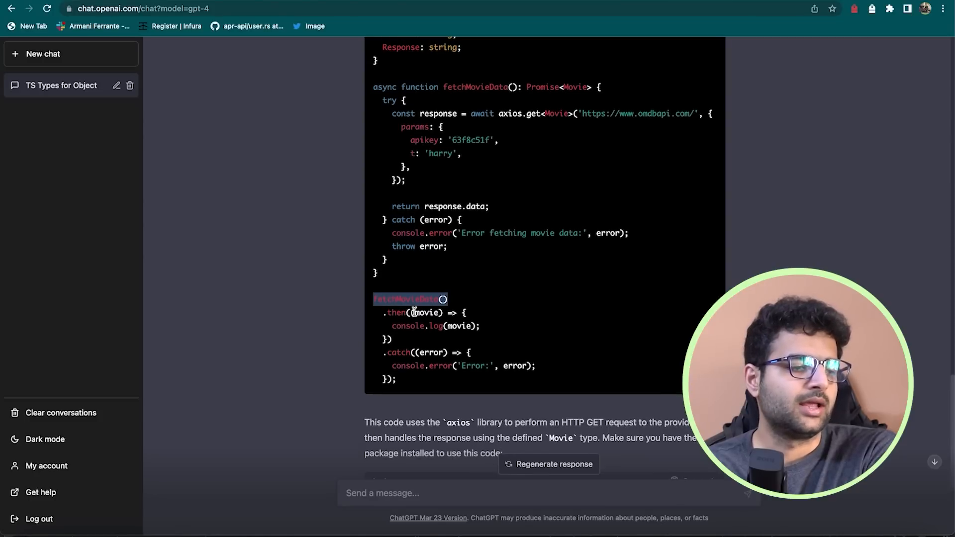
pyautogui.scroll(3)
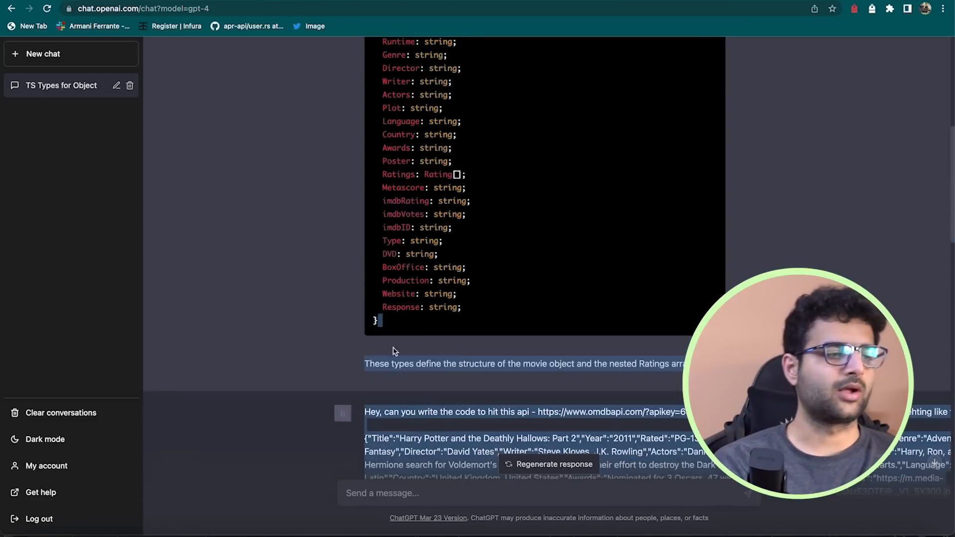
pyautogui.scroll(3)
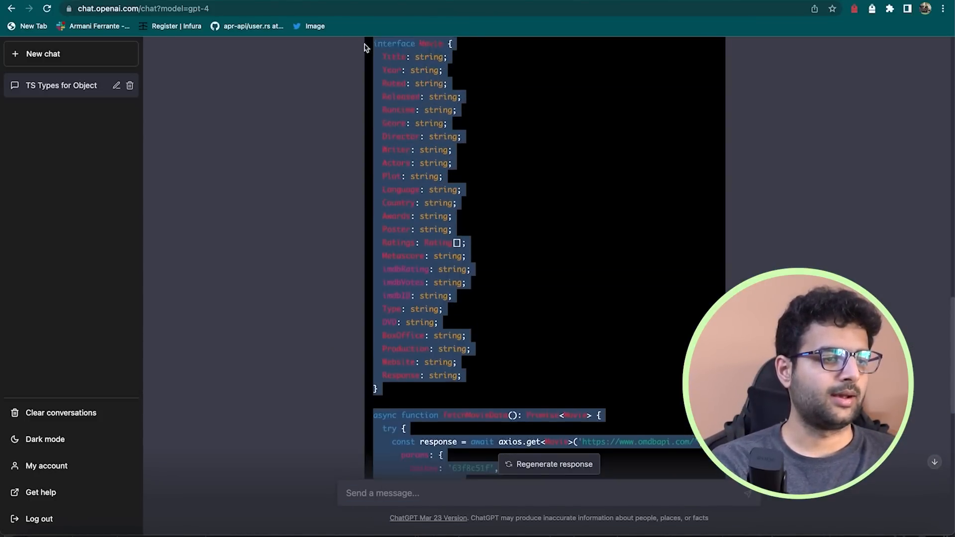
pyautogui.scroll(3)
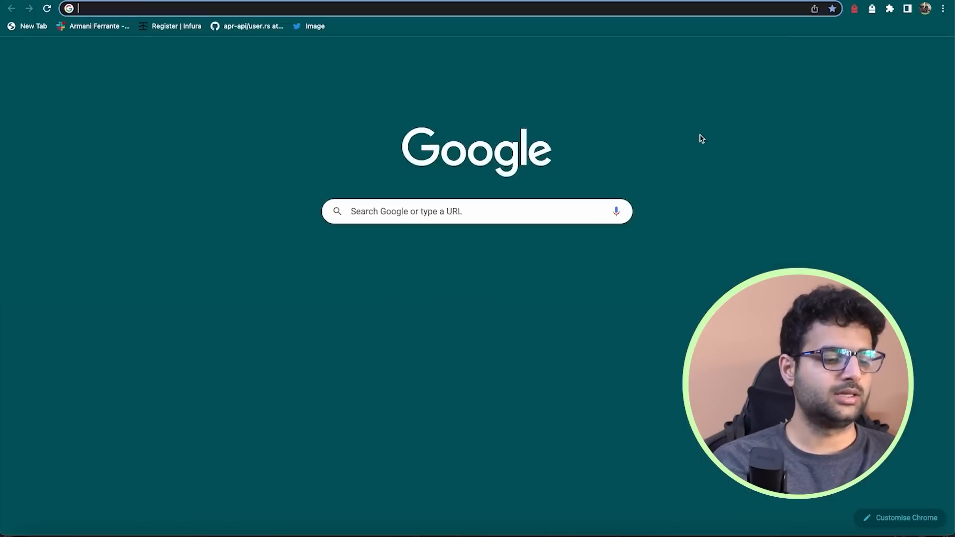
# Navigate a new tab to jsfiddle.net to test the copied code.
pyautogui.write('jsfiddle.net')
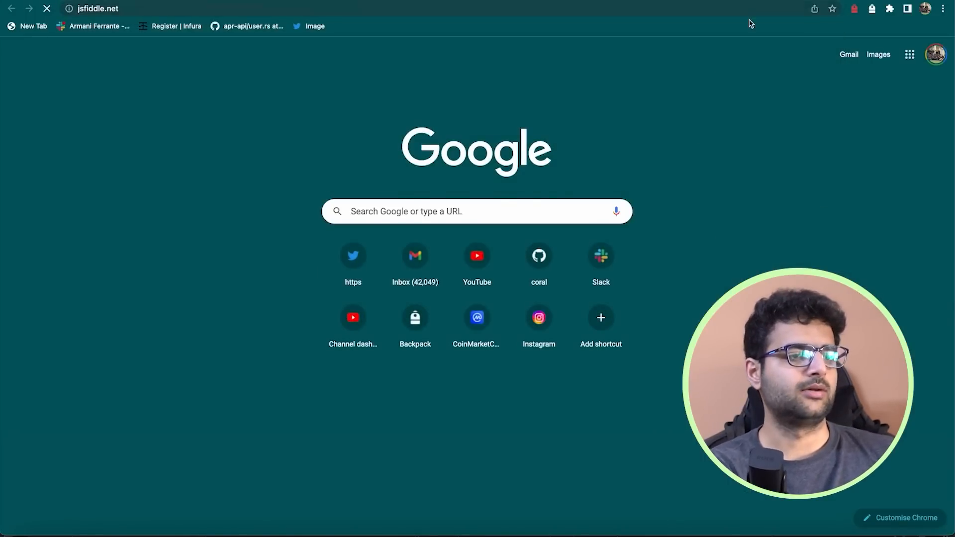